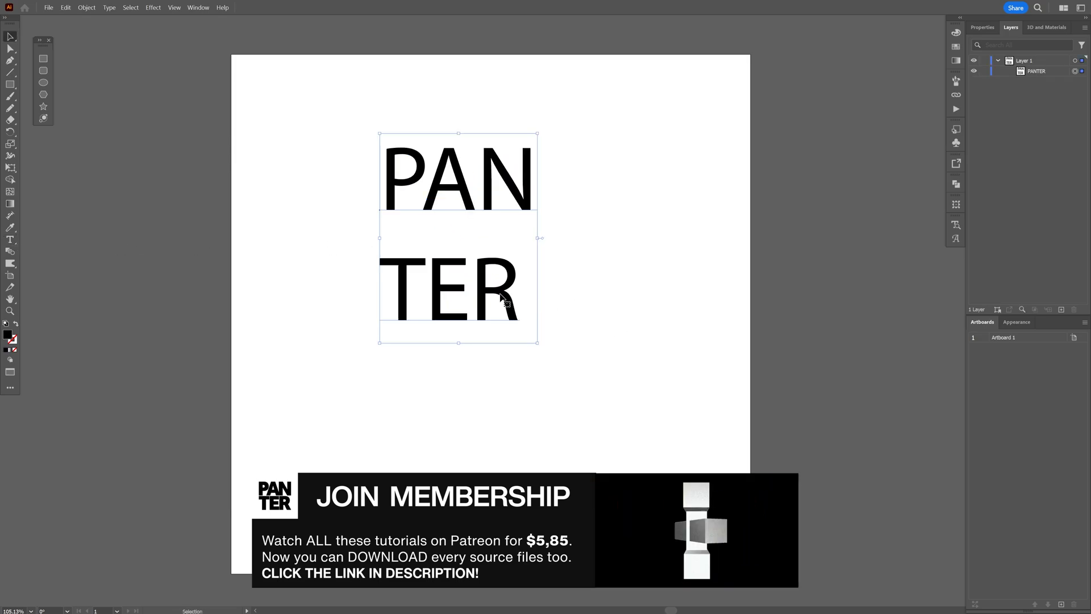
Switch the two-line PAN/TER text from Myriad Pro to the Nexa Heavy typeface.
click(982, 27)
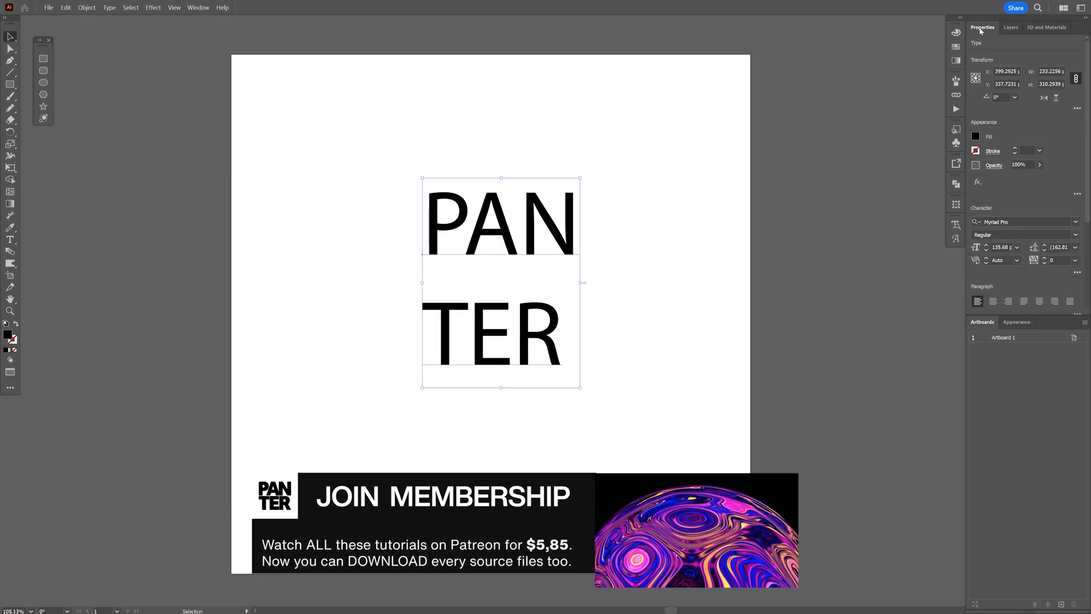
click(1002, 221)
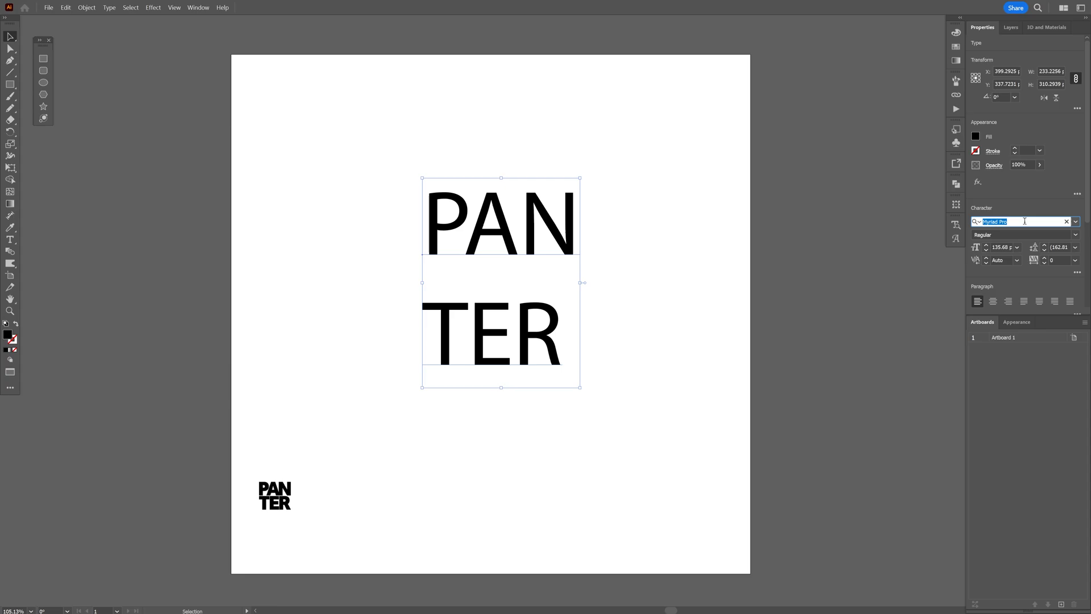
text(nexa)
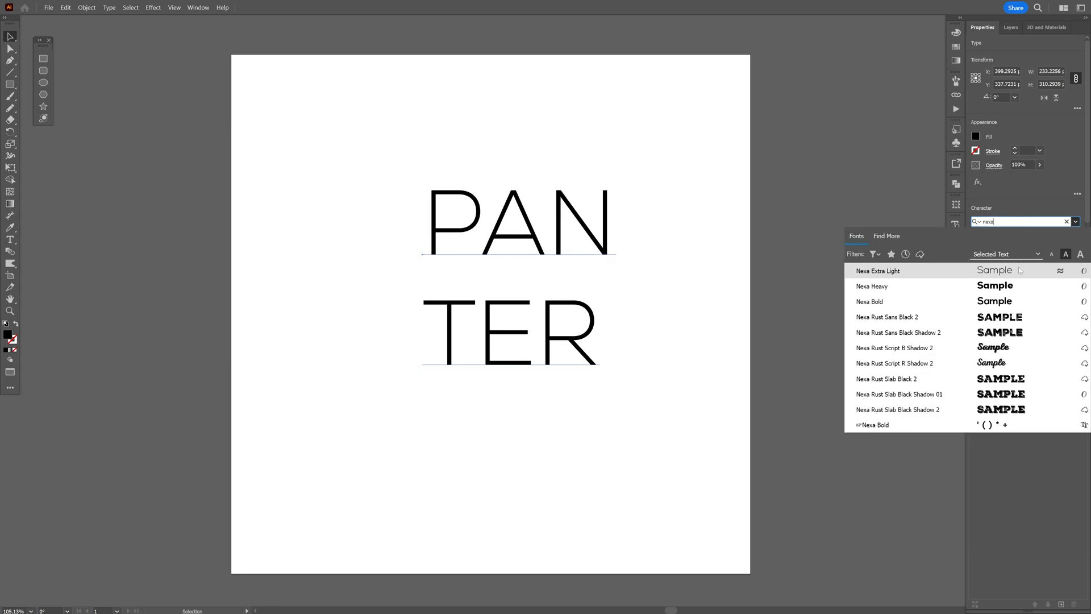
click(871, 285)
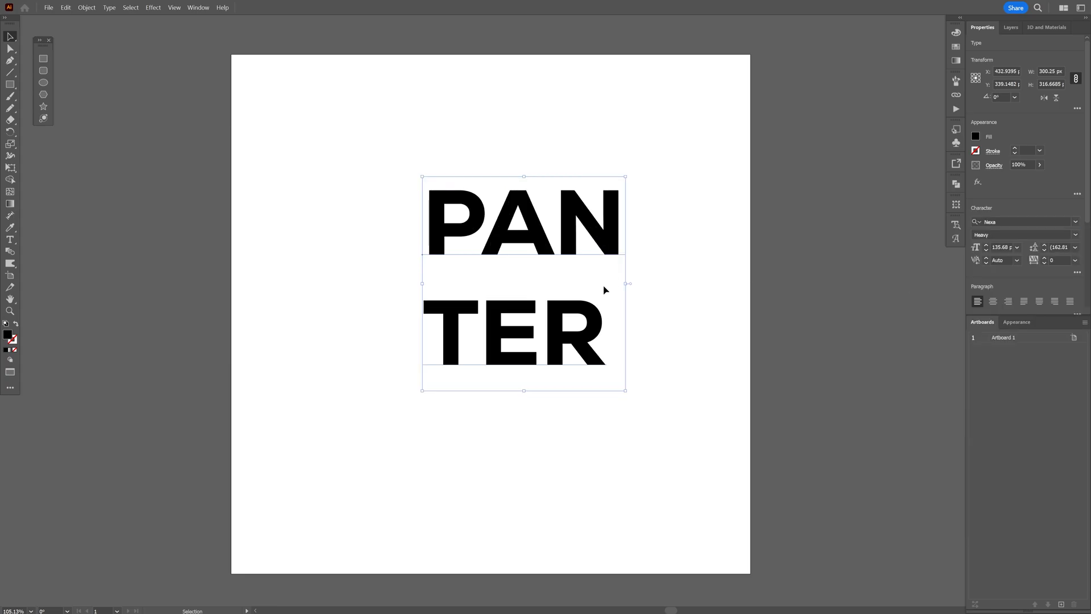
Outline and enlarge the PANTER text, adding a thick rounded stroke expanded into solid letters.
click(607, 153)
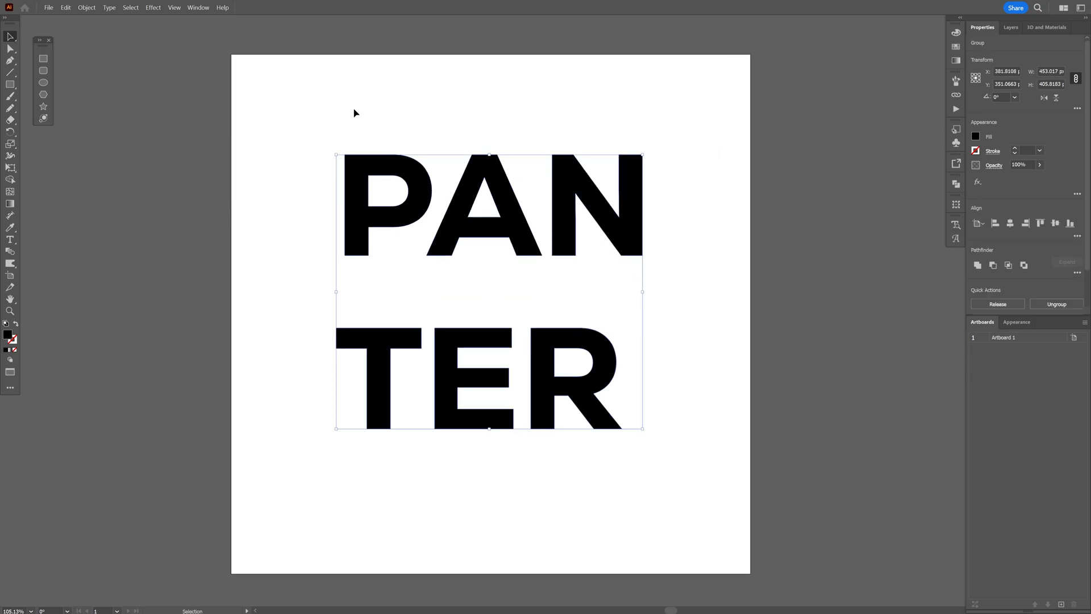
click(11, 40)
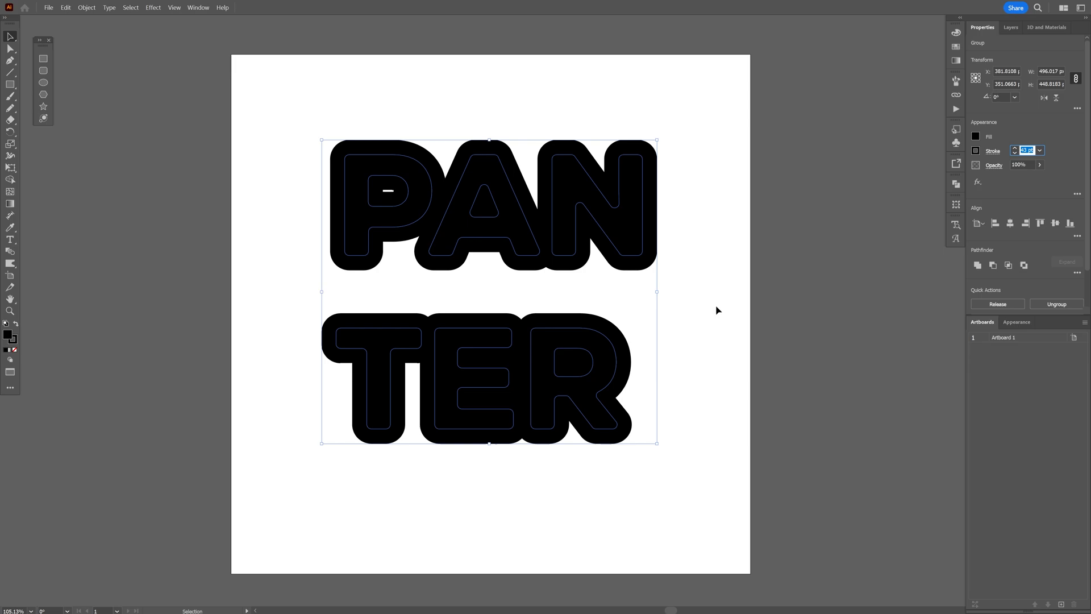
click(87, 7)
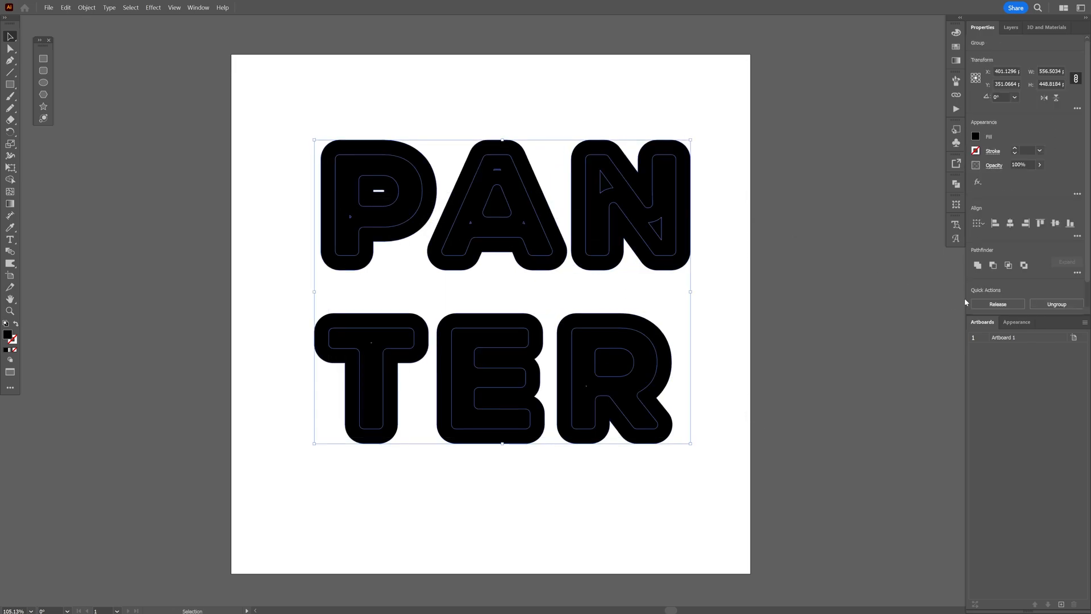
mouse_move(977, 265)
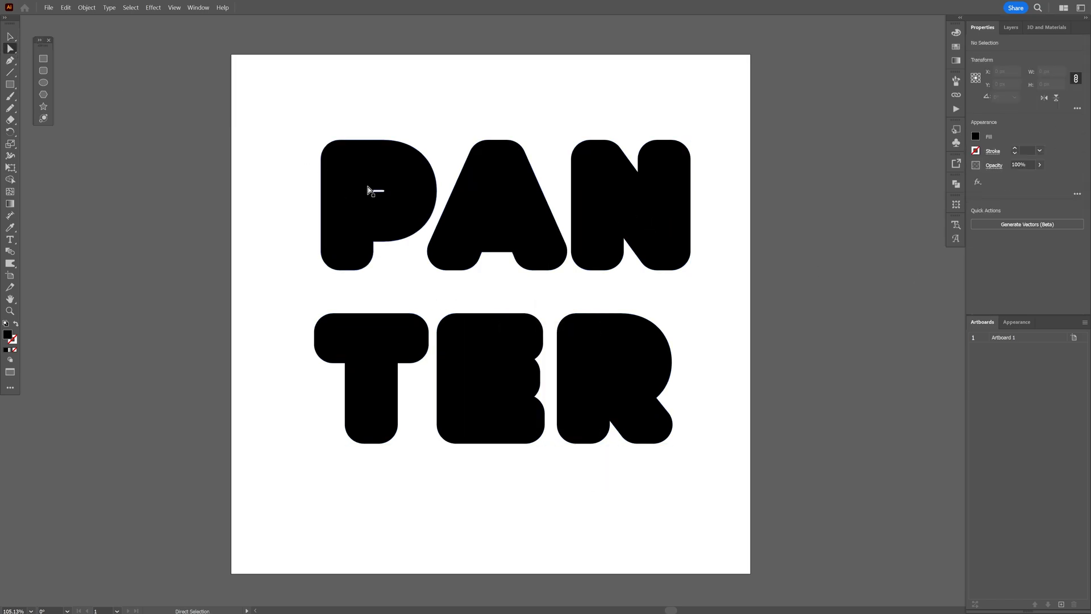
Adjust the A's anchor points with Direct Selection to reshape the letters.
click(376, 191)
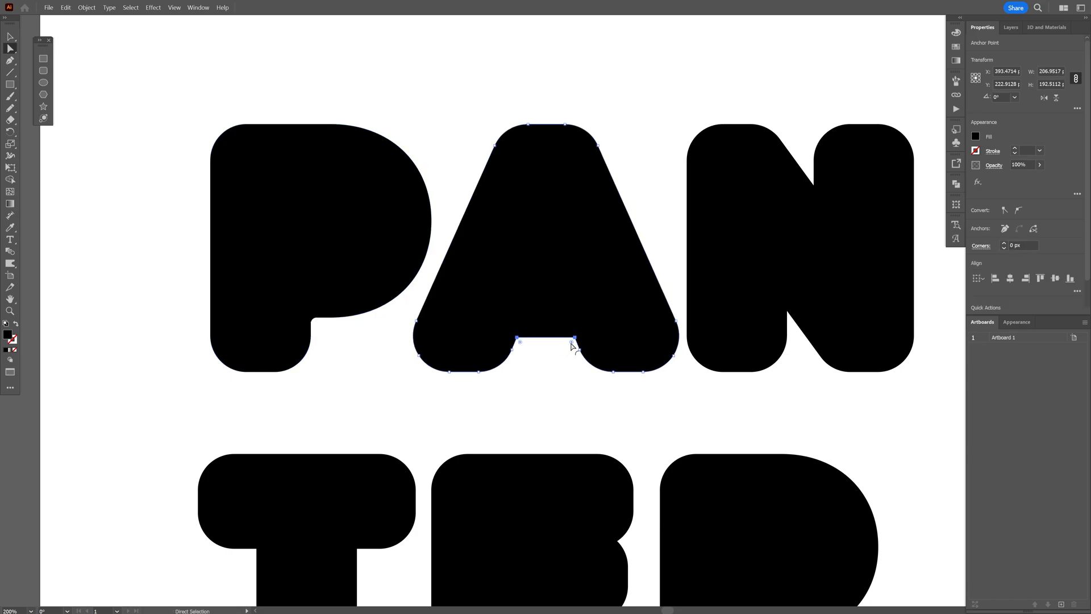
scroll(down, 3)
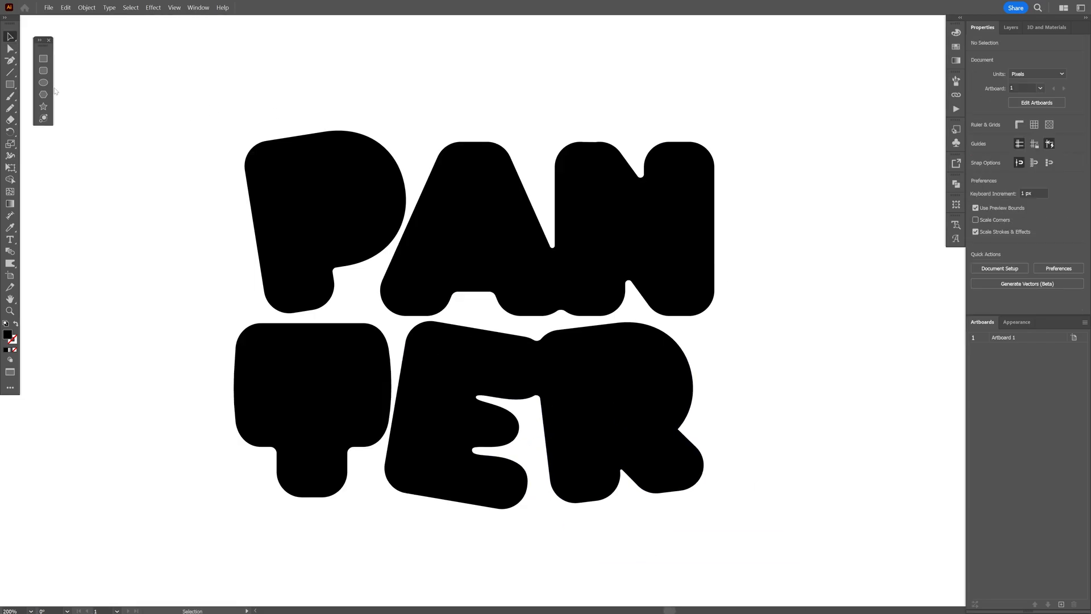
Place a circle beside the R and apply Roughen with Smooth points and Detail 2.
click(43, 81)
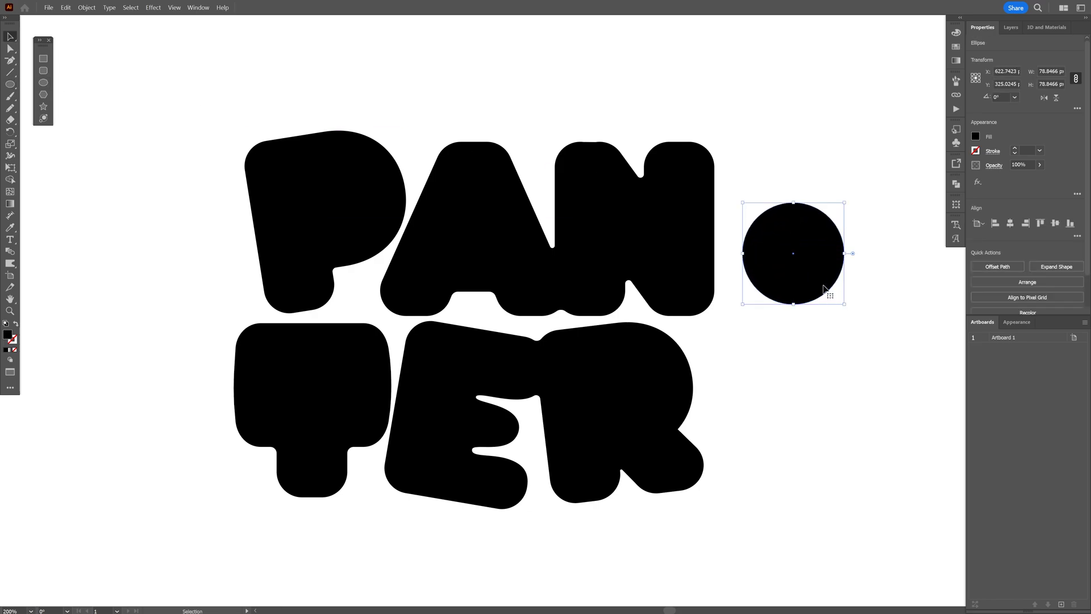
drag(793, 253, 753, 362)
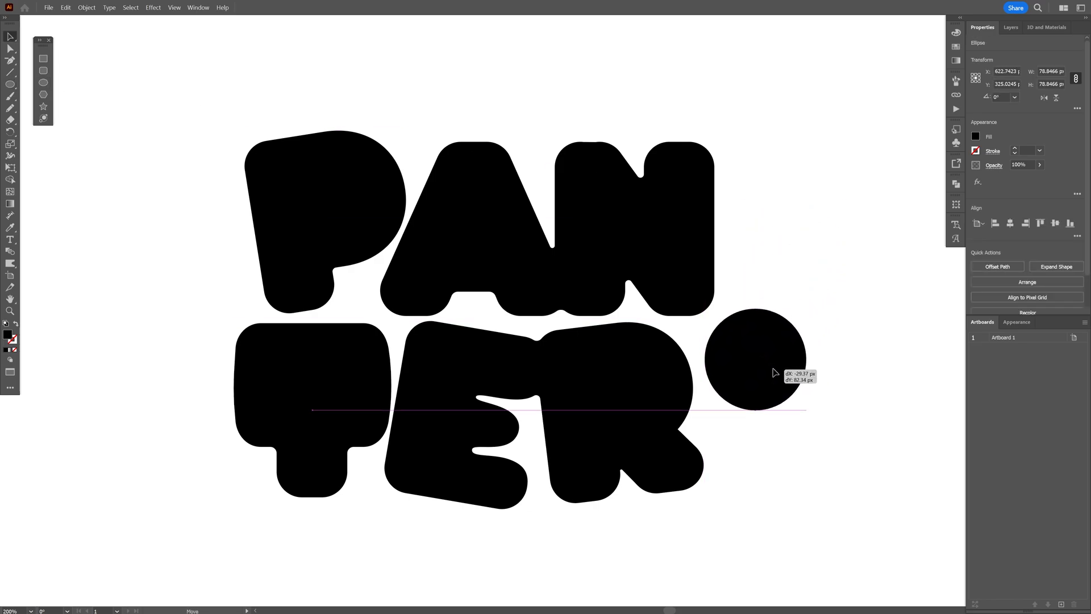
click(152, 7)
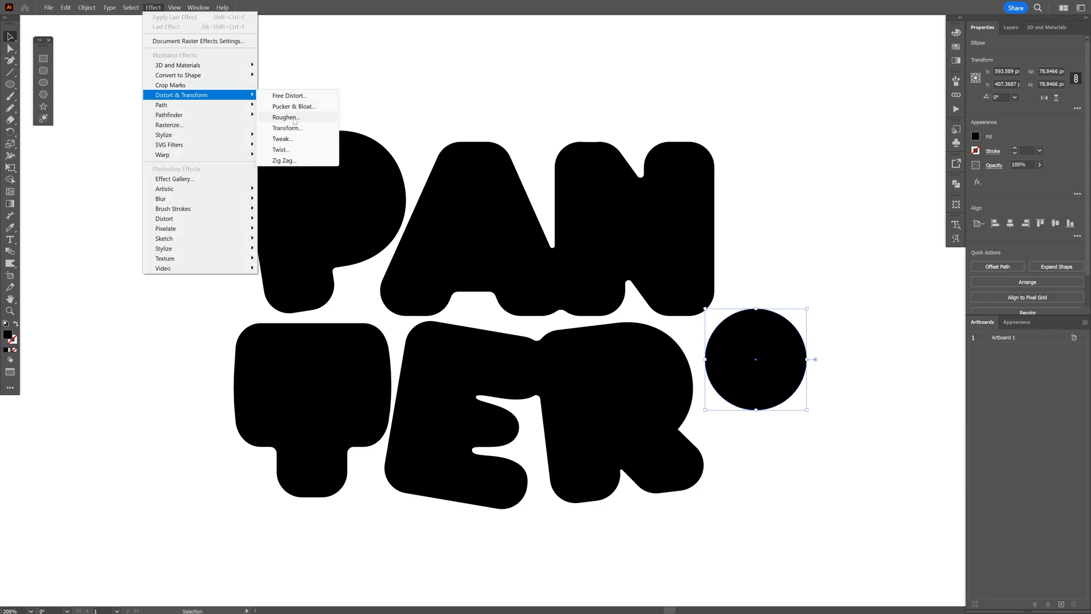
click(285, 117)
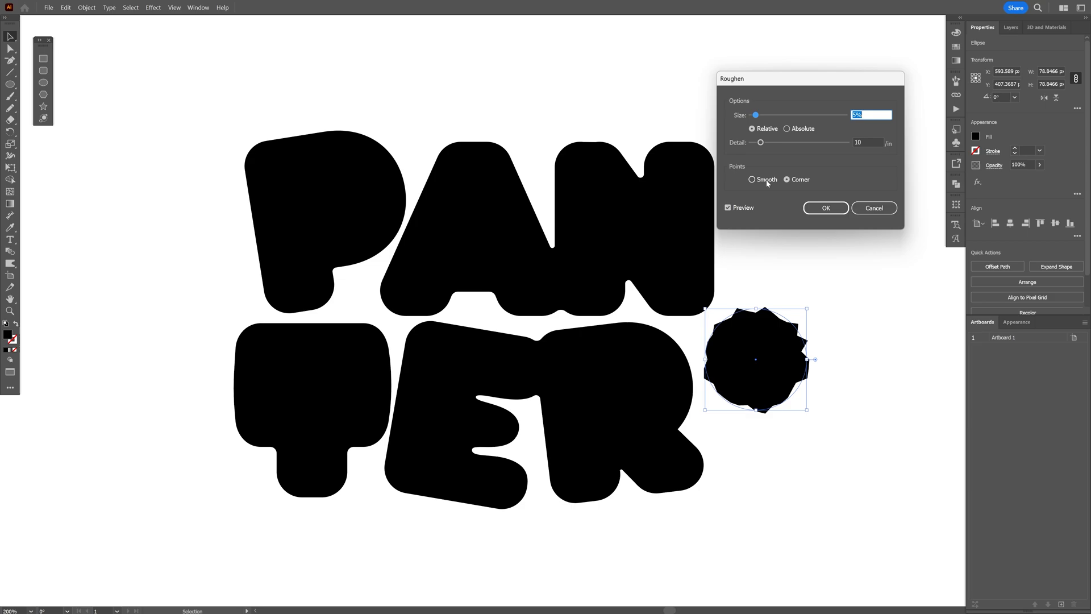
click(752, 179)
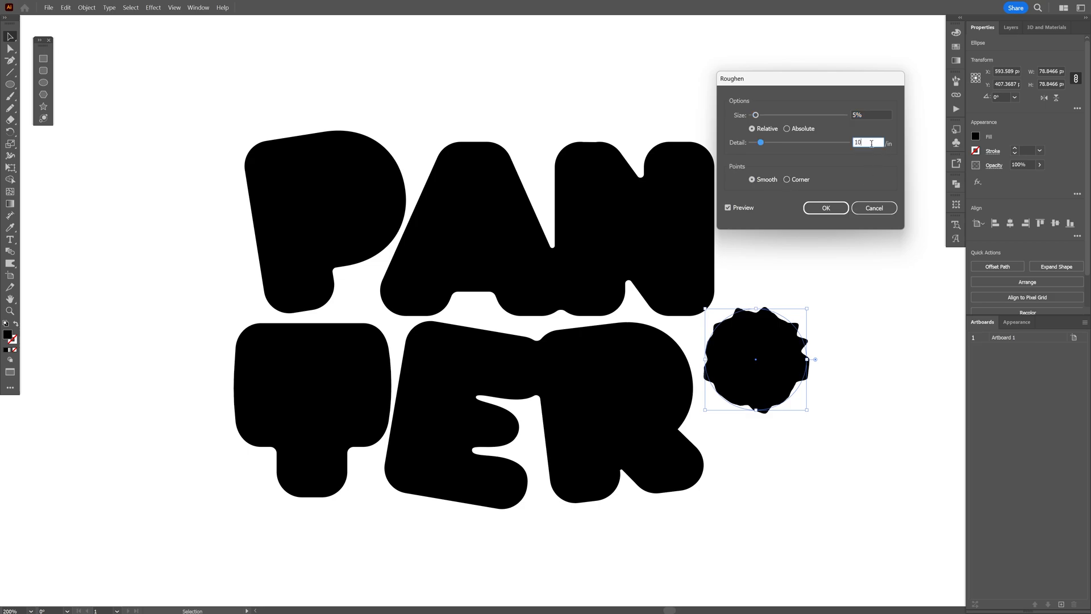
text(2)
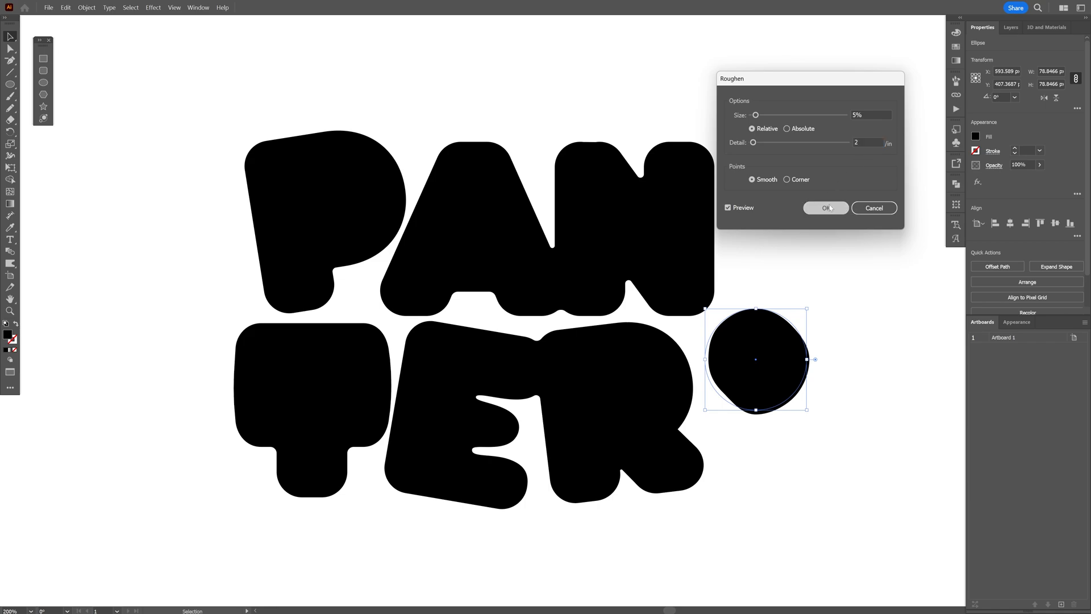
click(826, 207)
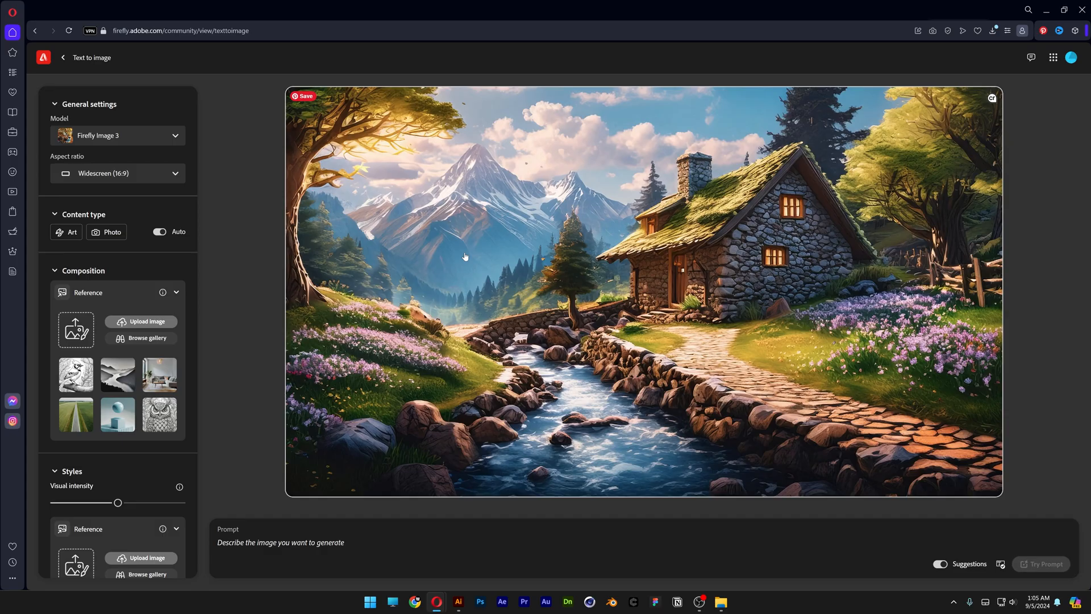
Set square ratio and Hyper realistic effect, then generate from the 'iridescent foamy bubble' prompt.
click(117, 173)
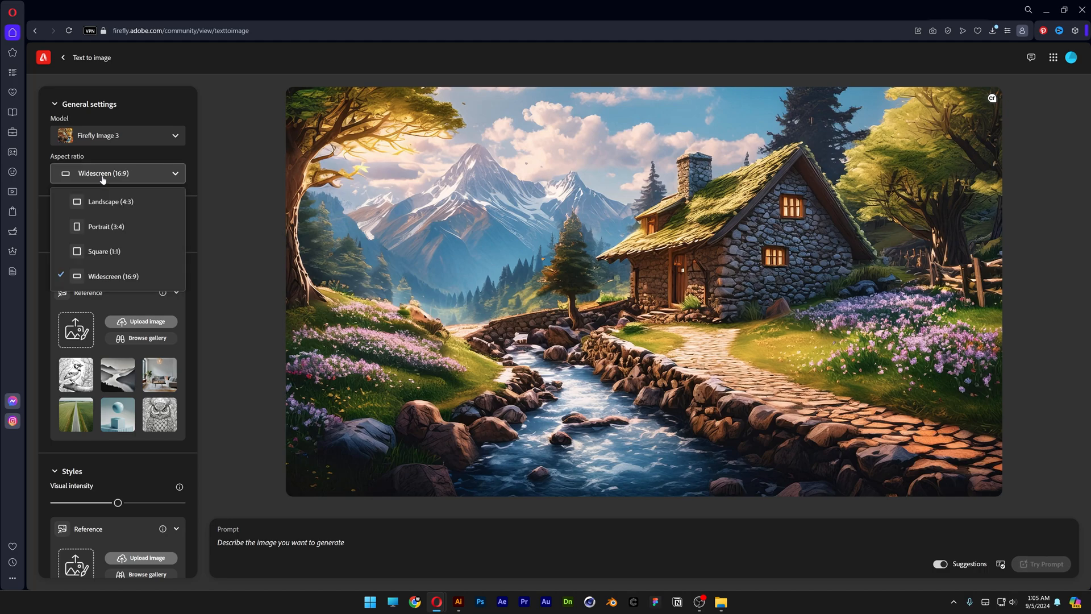
click(104, 251)
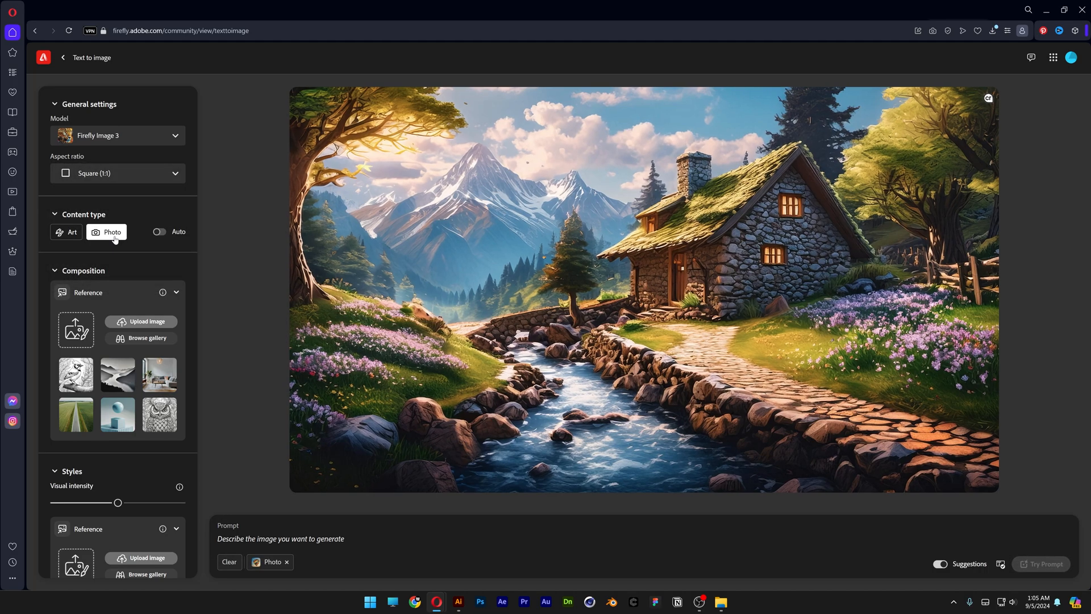
scroll(down, 3)
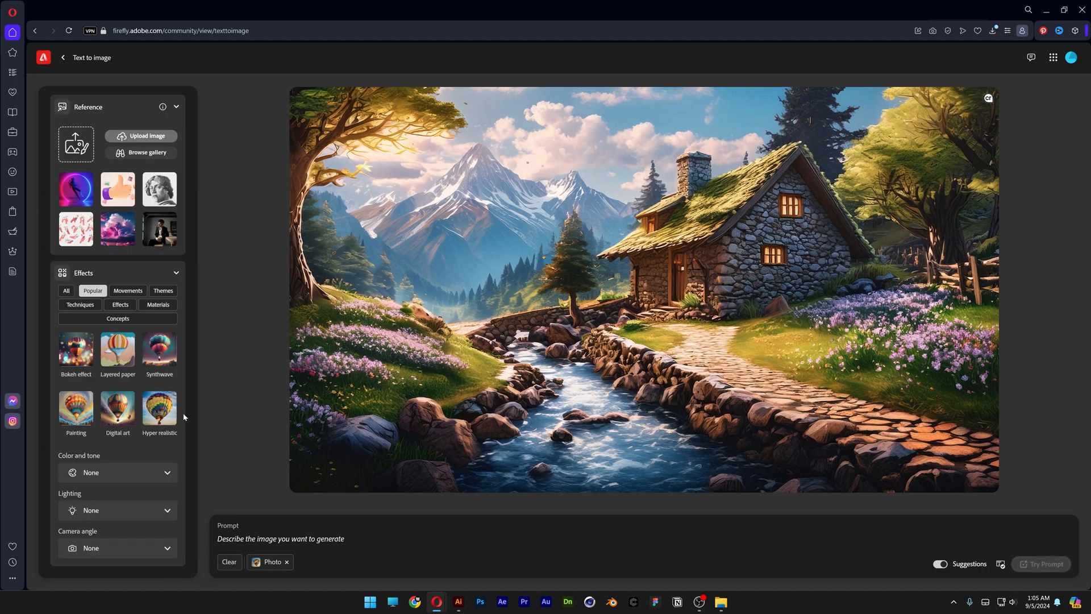
click(160, 409)
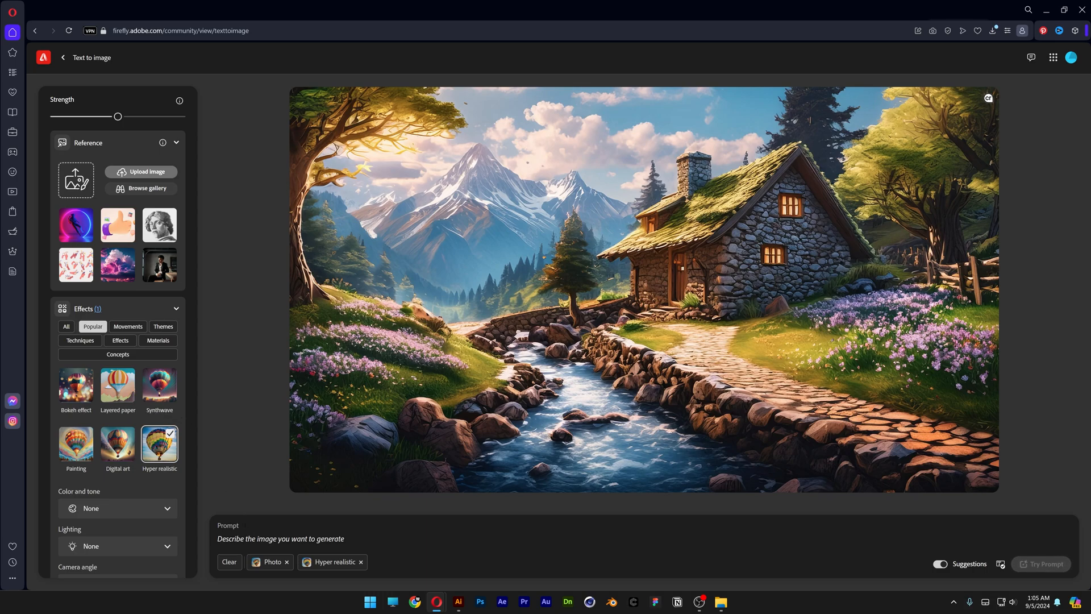
text(iridescent foamy bubble, isolated on blue sky)
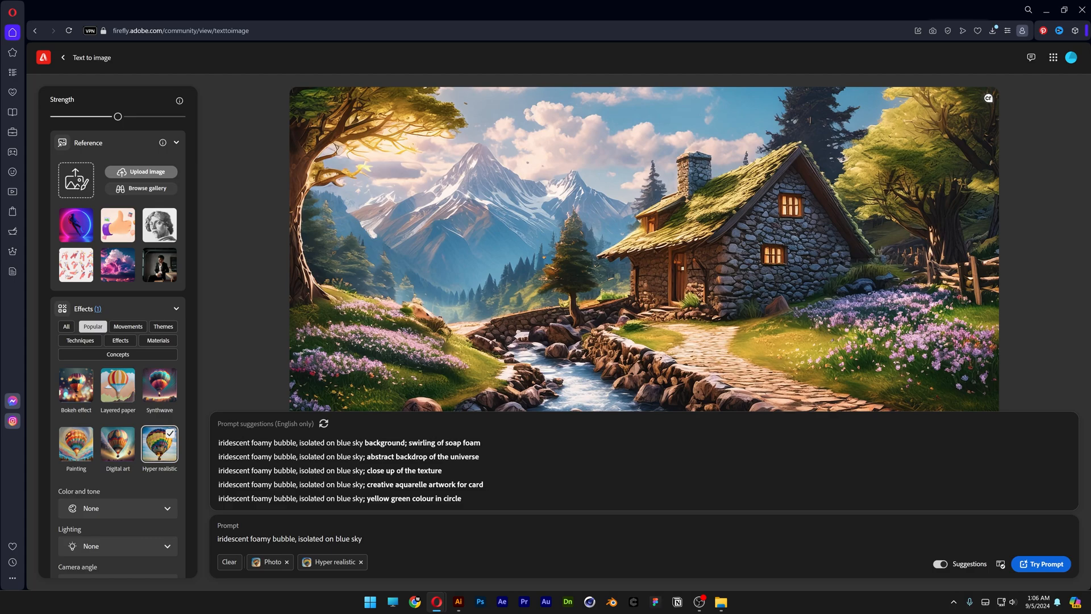
click(1042, 564)
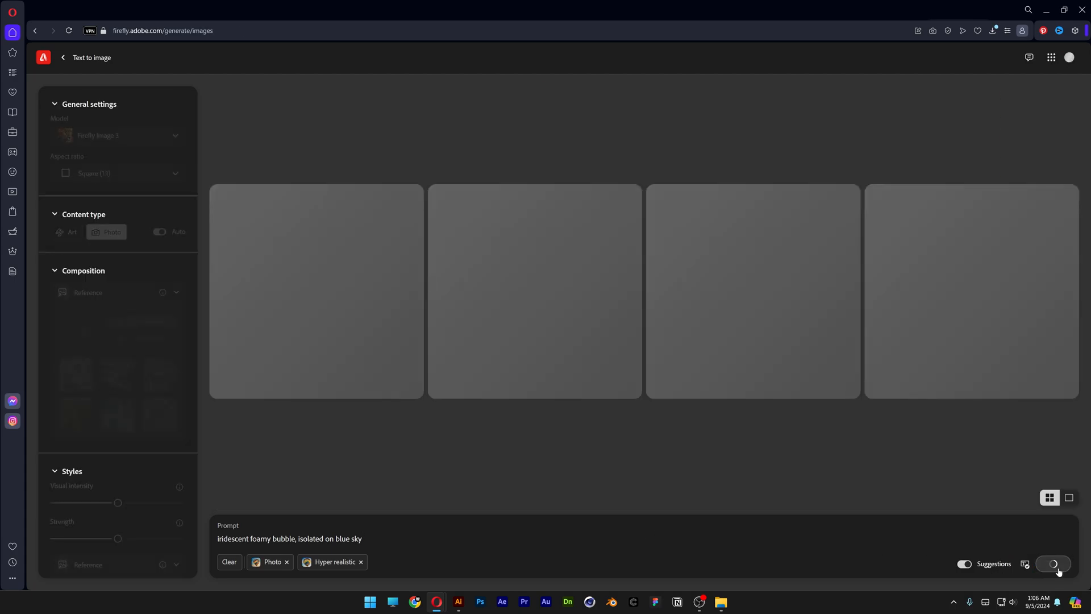
Enlarge the second bubble image, use it as style reference, and choose landscape aspect ratio.
click(1053, 564)
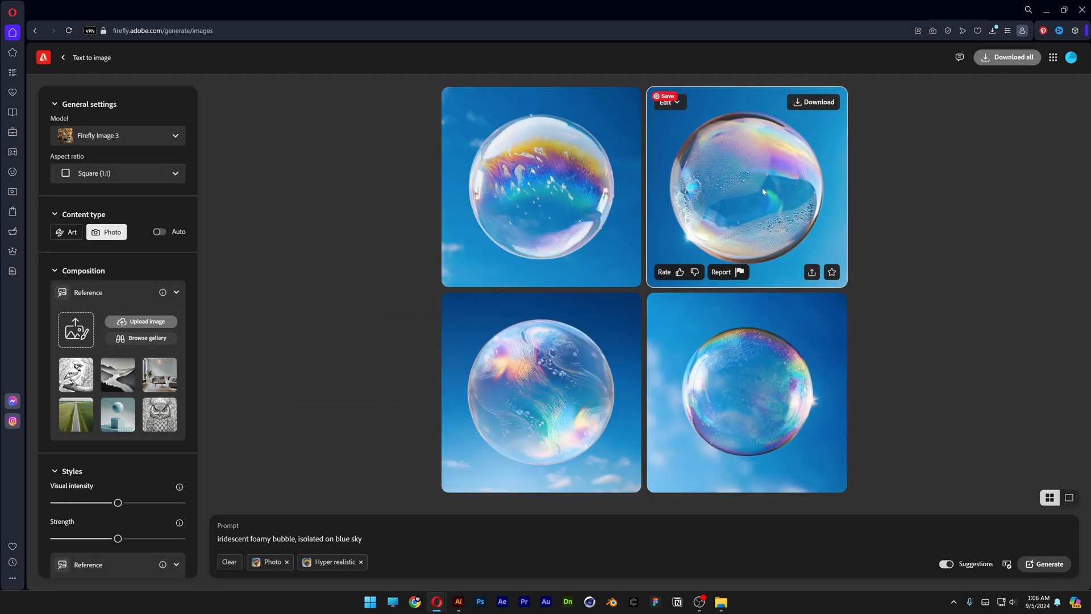
click(747, 186)
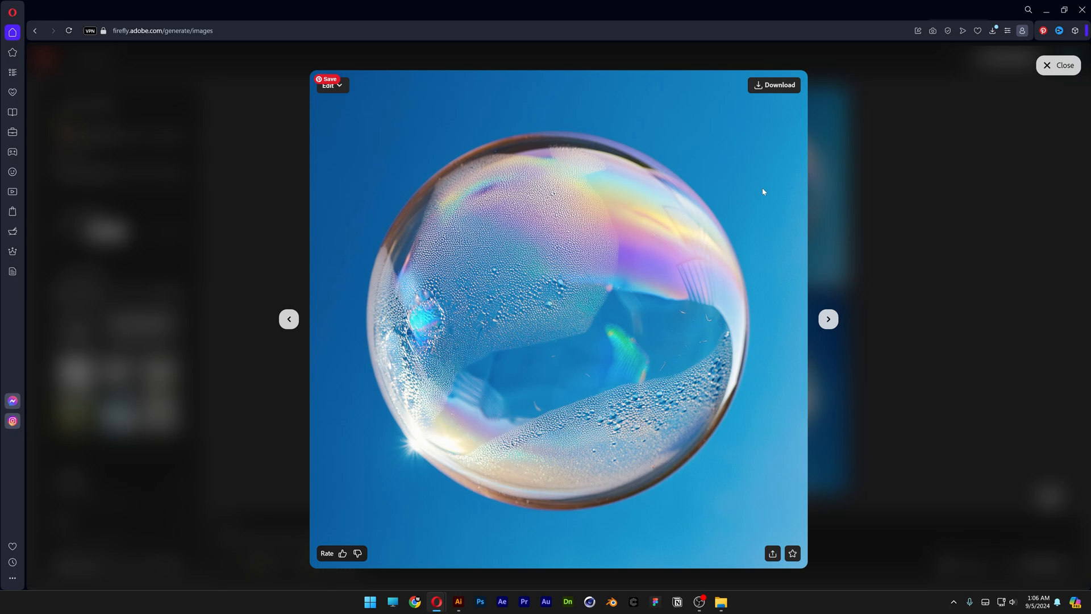
click(331, 85)
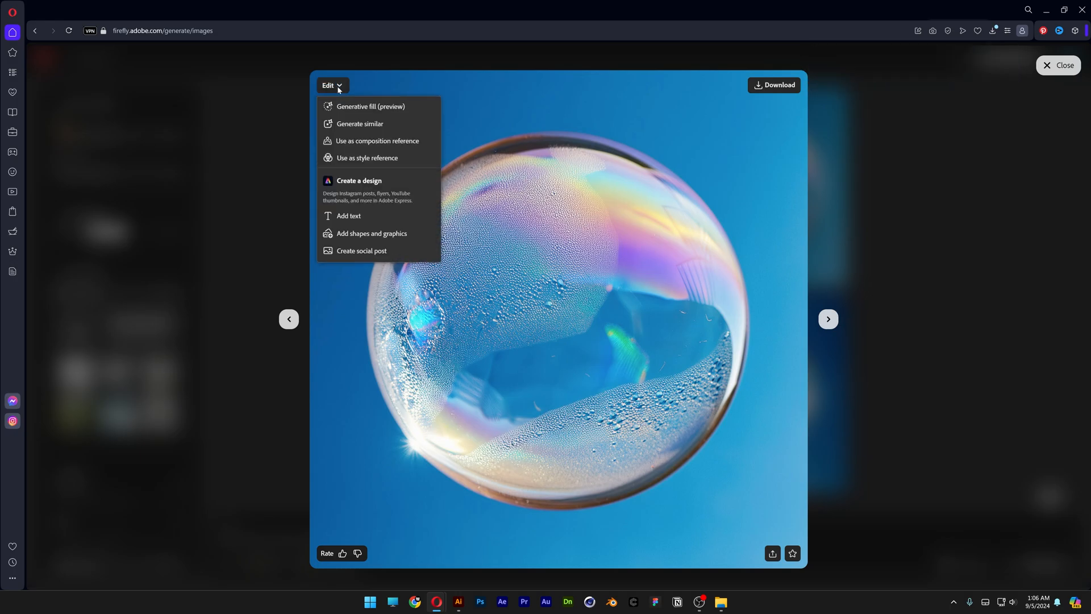
mouse_move(367, 158)
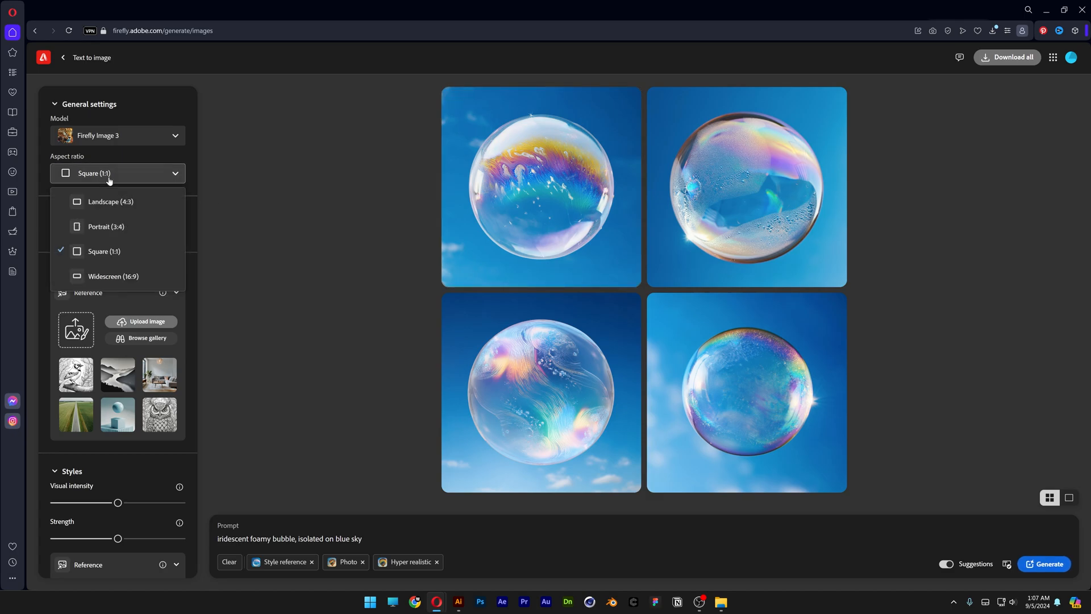
click(110, 201)
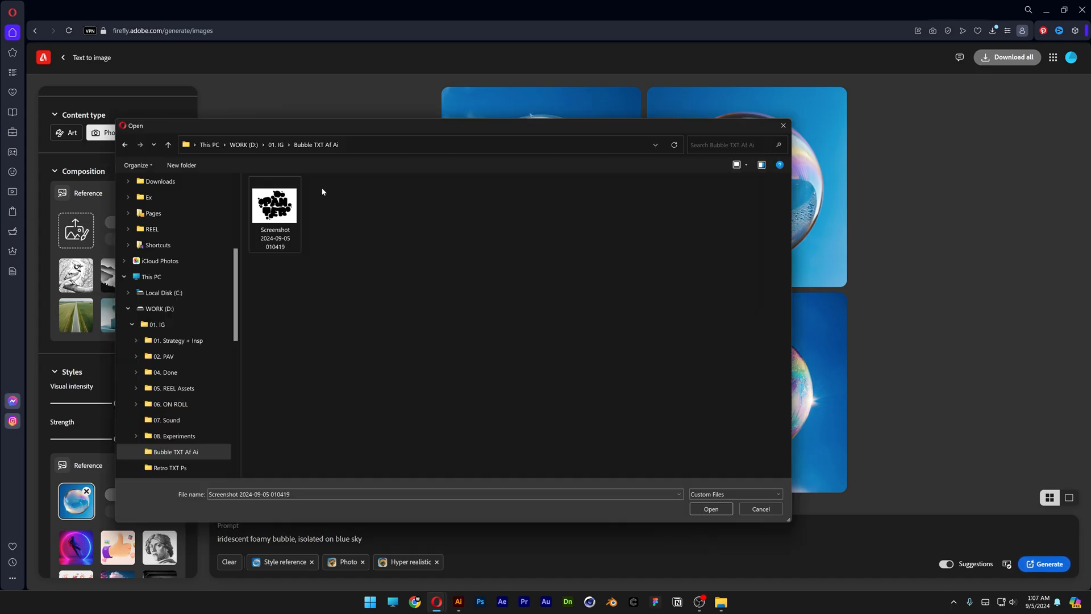
Upload the lettering screenshot as composition reference, then revise the prompt to 'text made of iridescent foamy bubbles'.
click(274, 204)
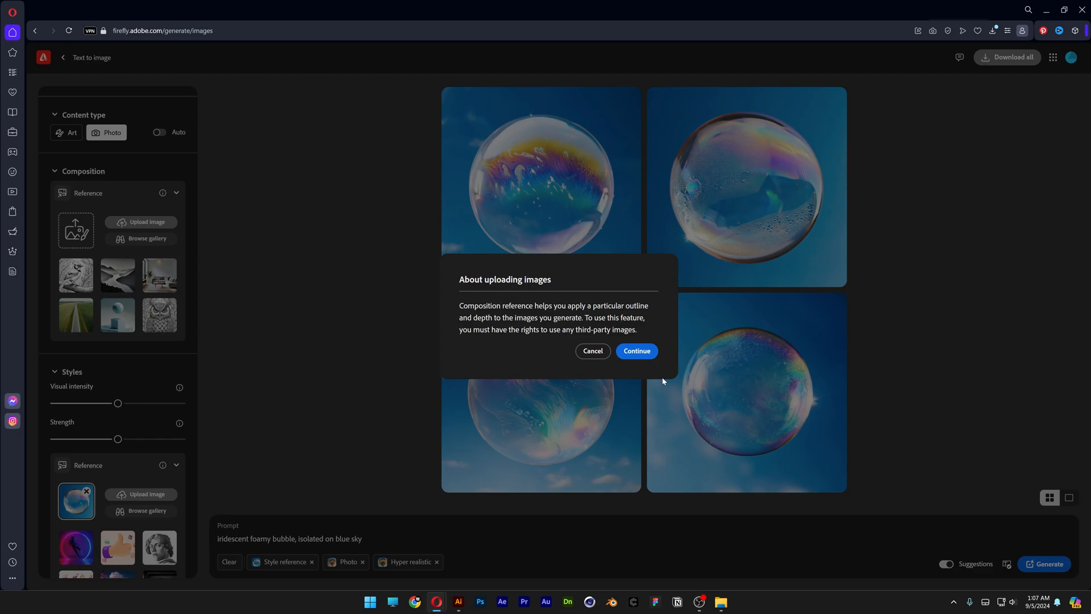
click(636, 350)
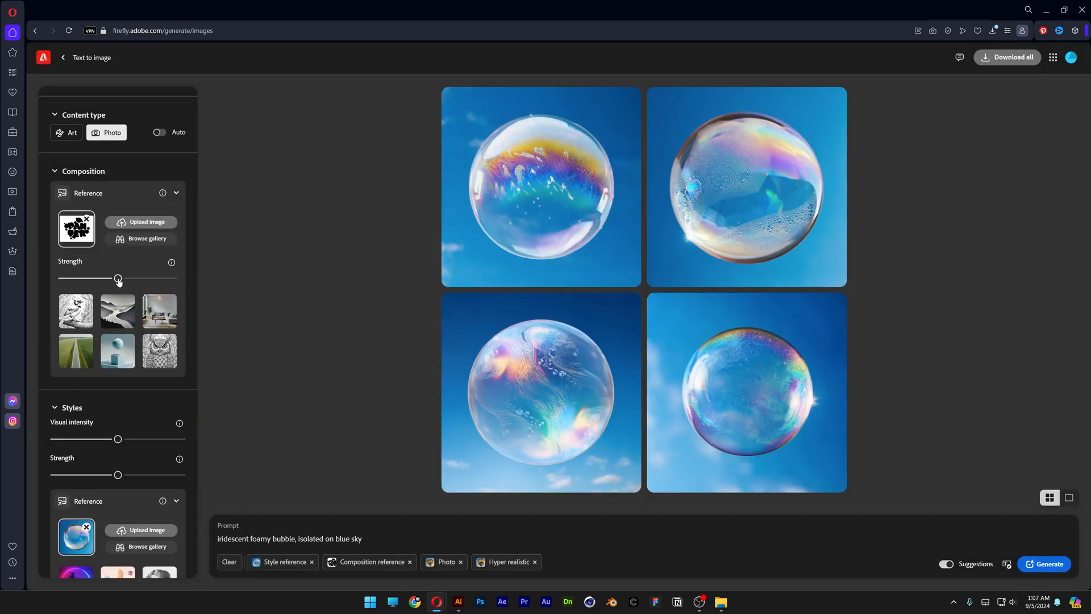
scroll(down, 3)
text(text made of )
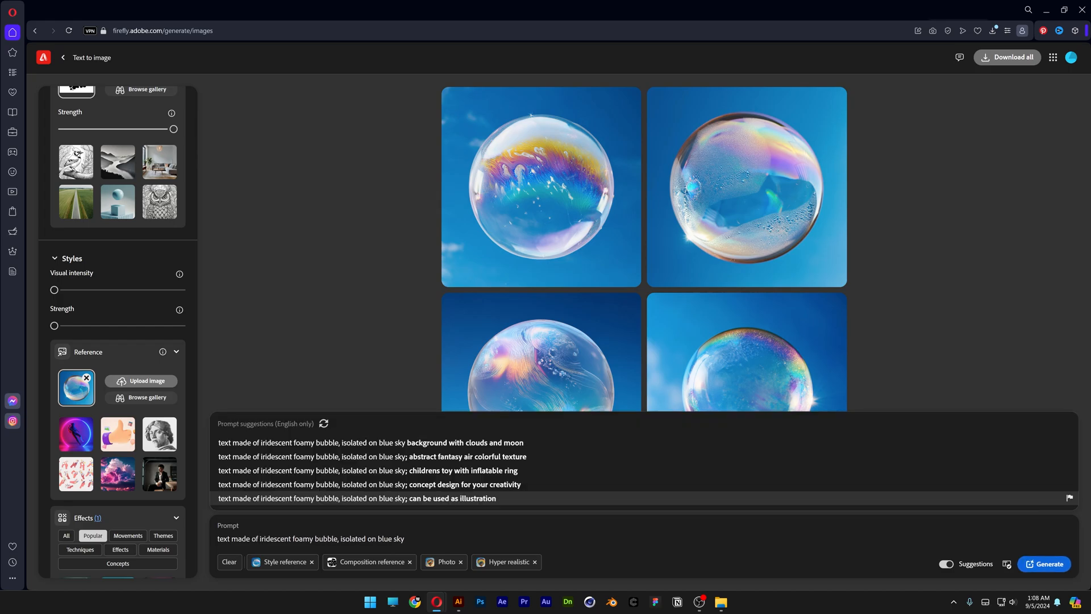
click(323, 423)
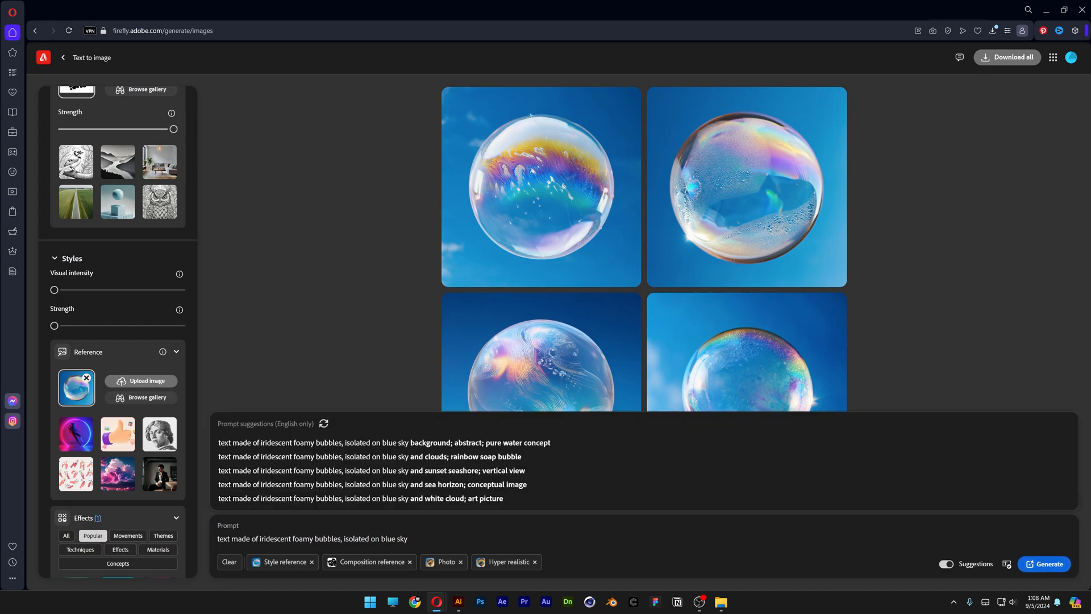
Generate bubble lettering images and browse the first results enlarged.
click(1044, 564)
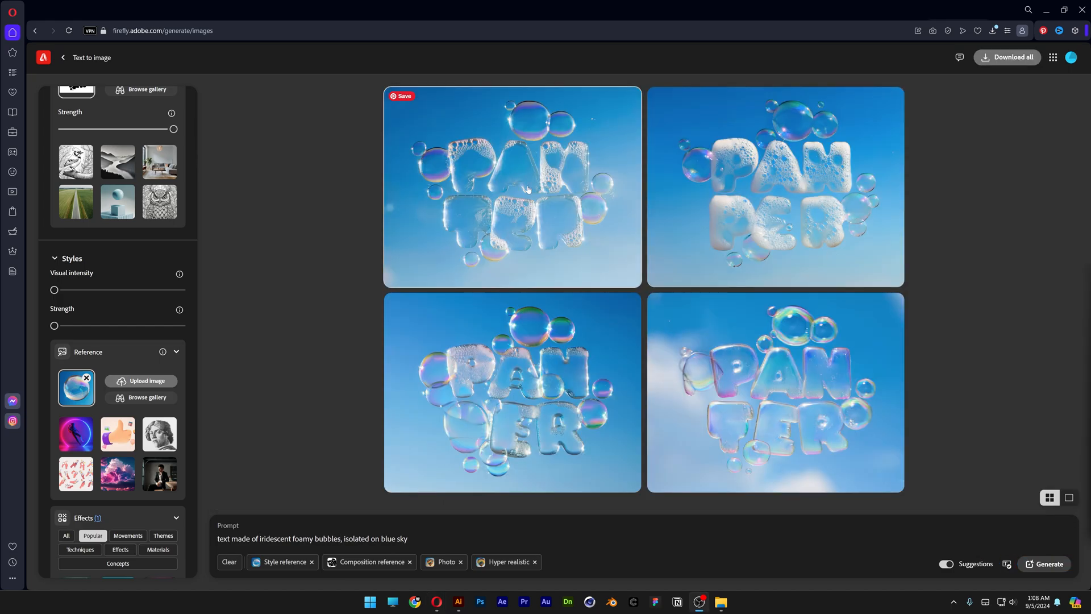
click(512, 186)
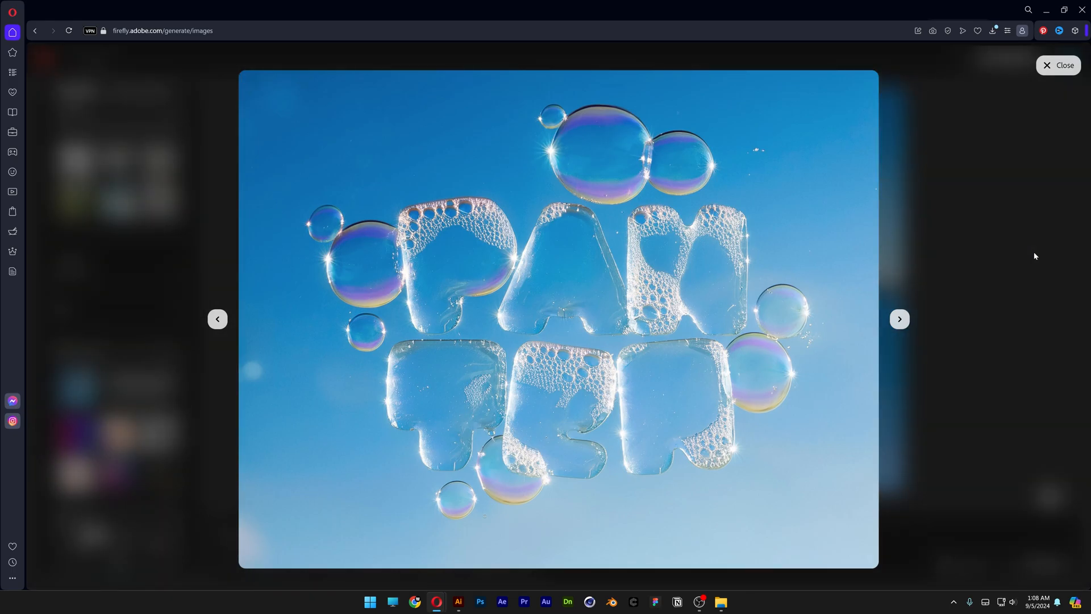
click(899, 319)
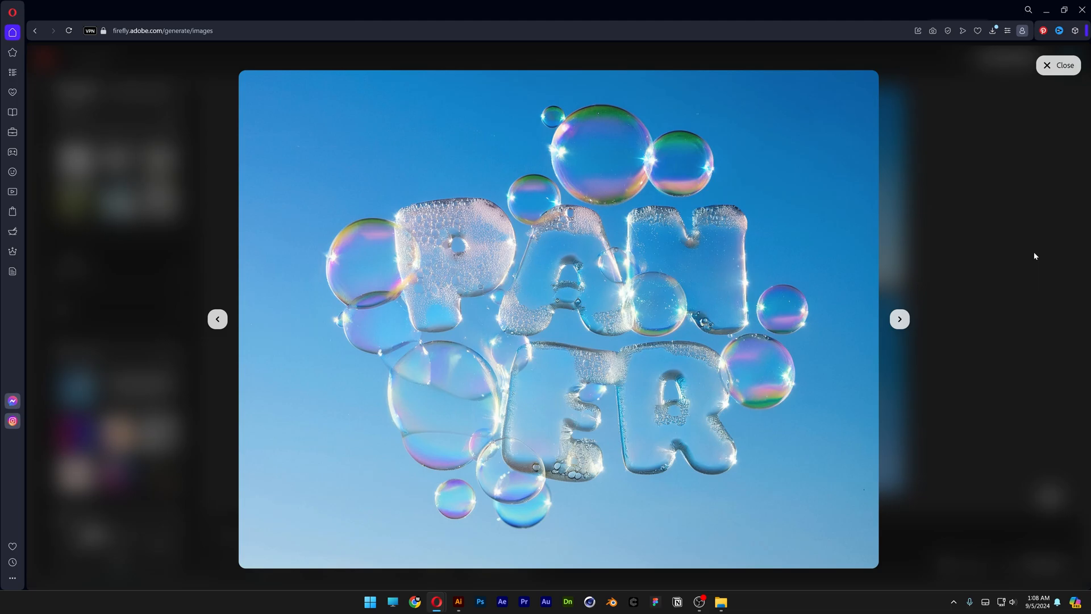
click(899, 319)
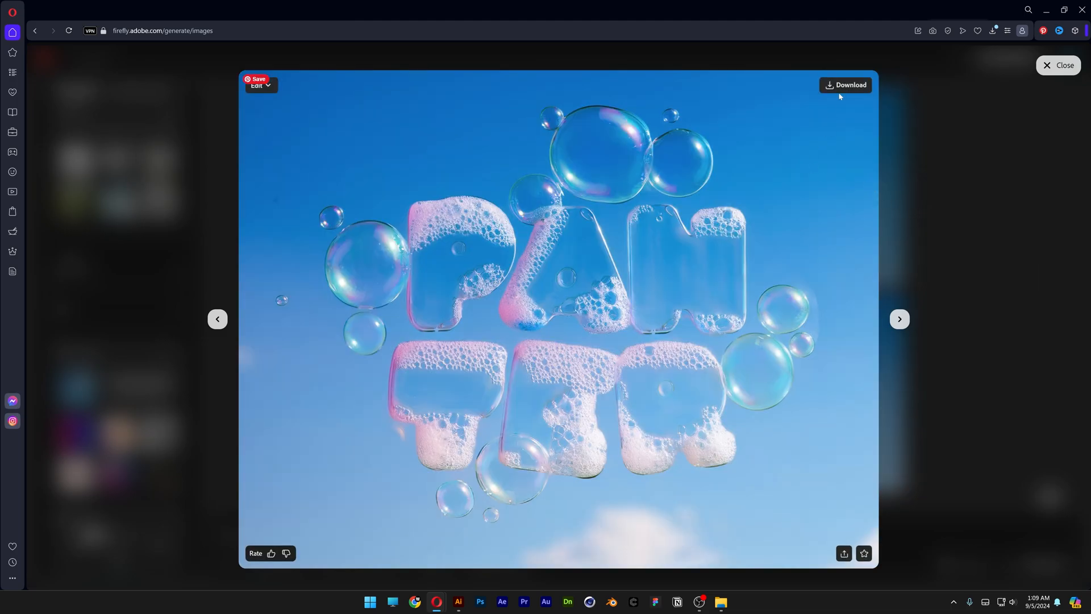
click(1058, 65)
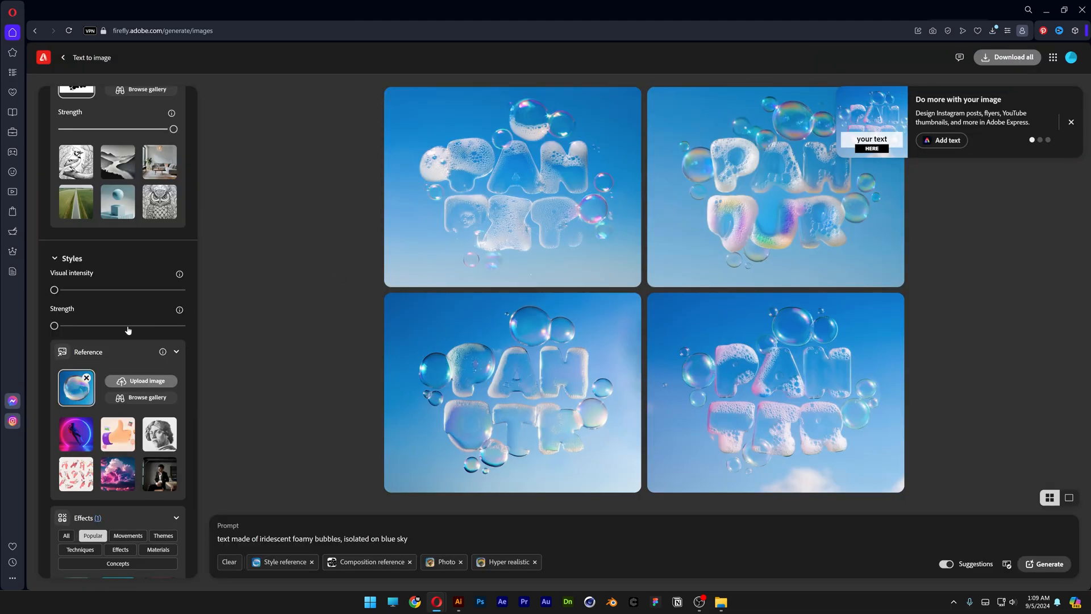
Raise the style strength to maximum and generate a new set of images.
drag(55, 325, 118, 325)
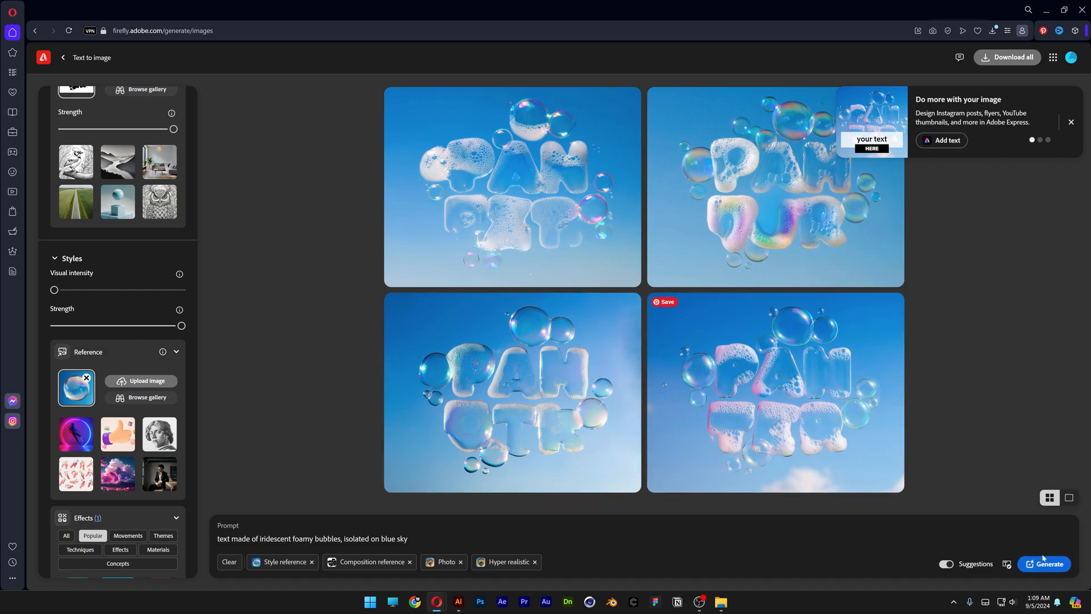
click(511, 187)
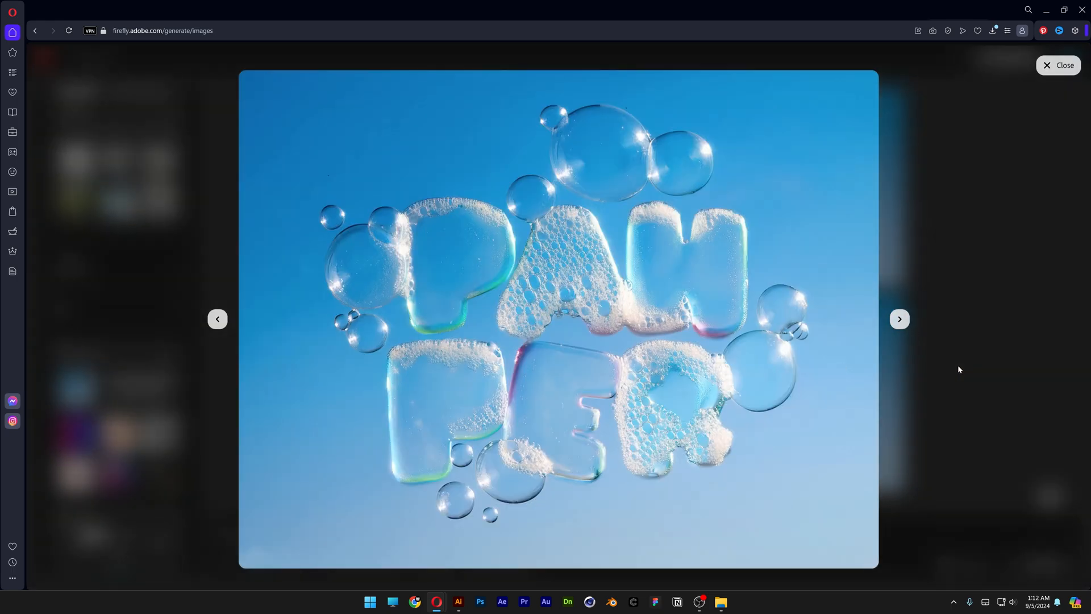
click(259, 85)
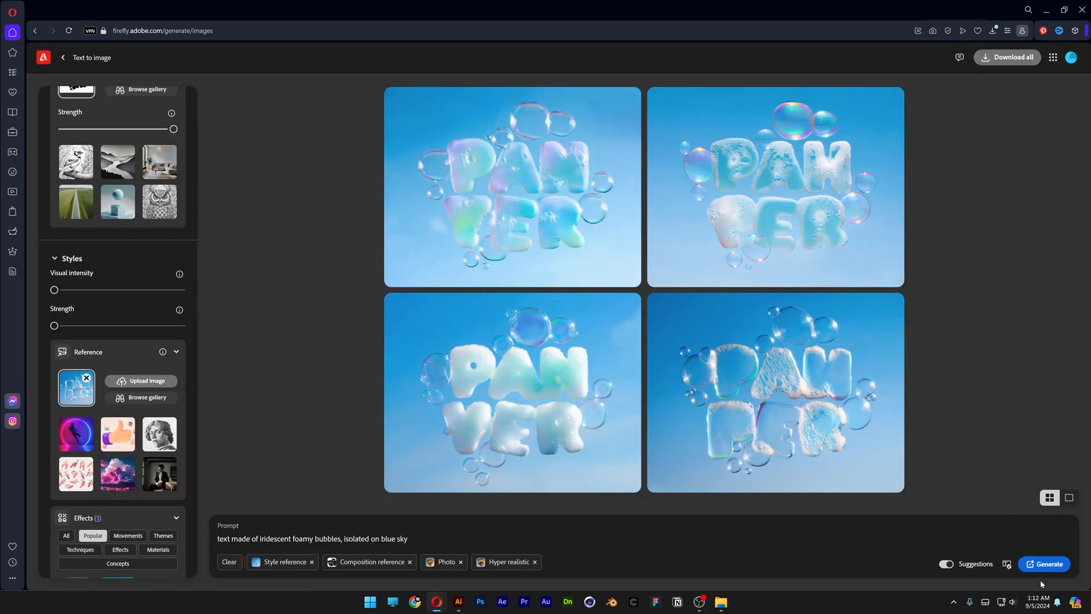
Generate another round of PANTER bubble lettering and browse the results in the viewer.
click(1044, 564)
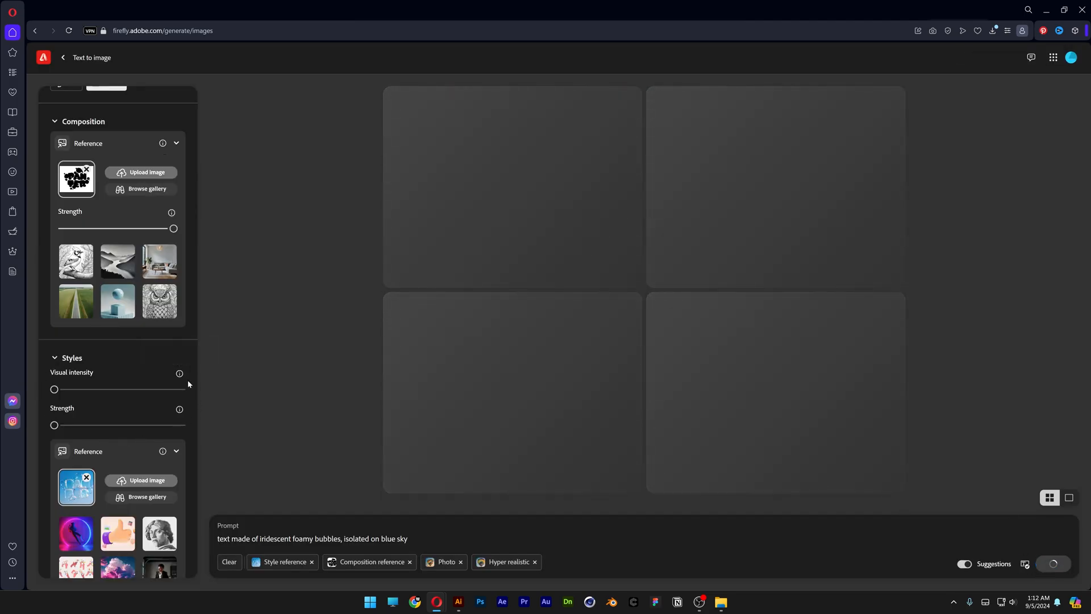
click(1048, 564)
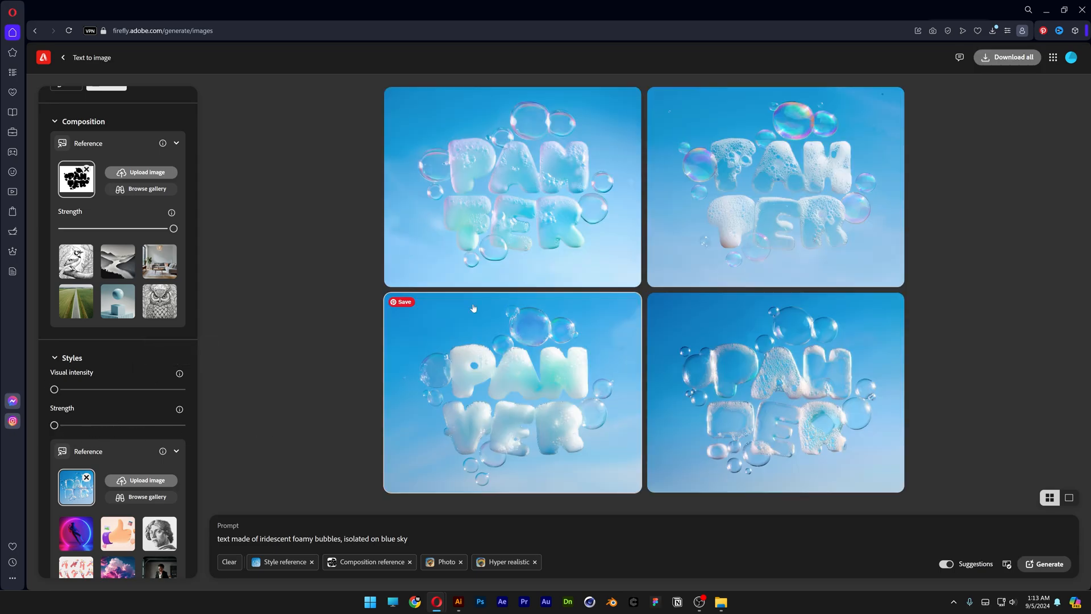
click(775, 185)
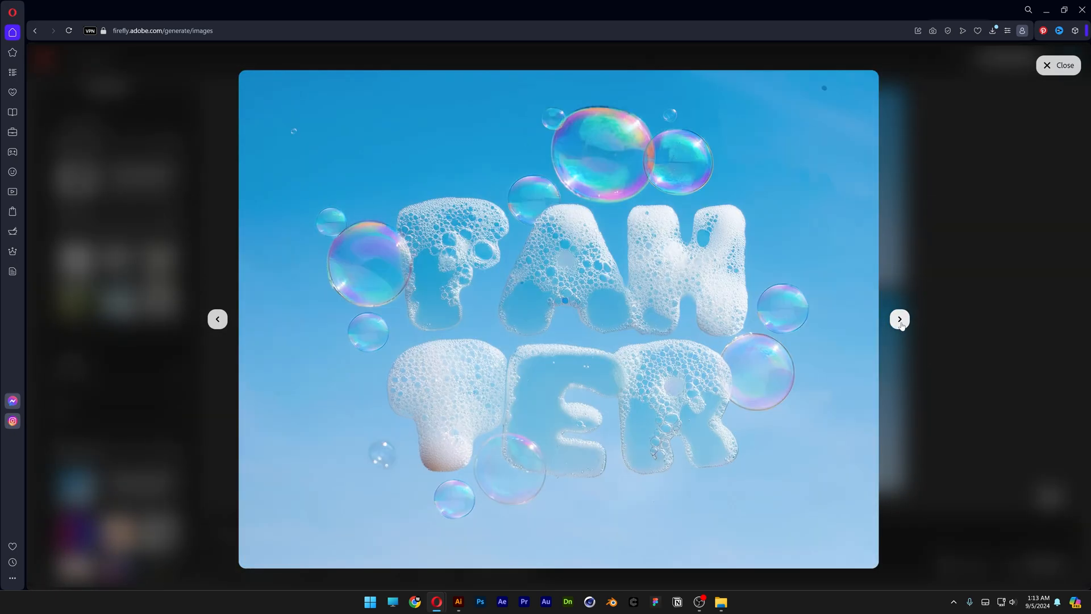